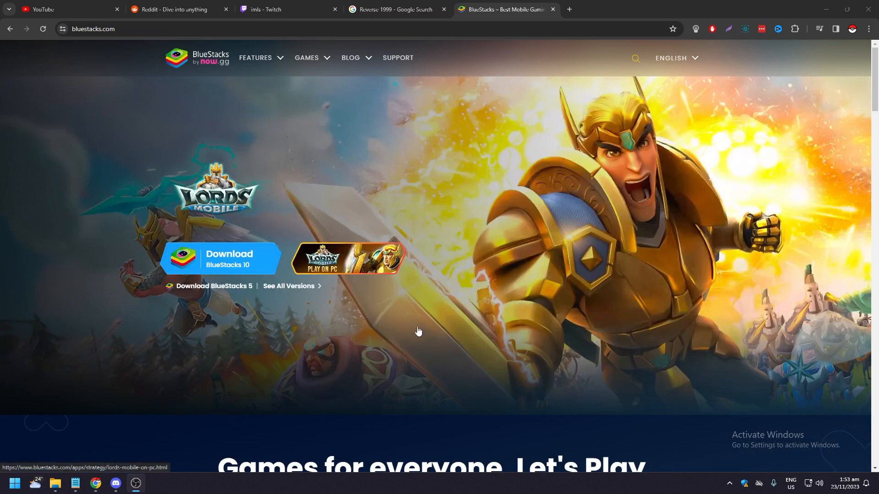
pyautogui.moveTo(423, 325)
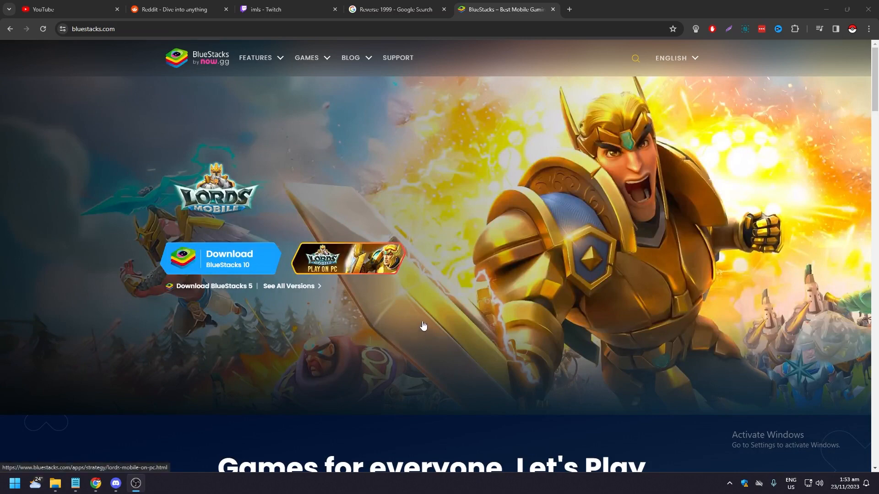
pyautogui.moveTo(123, 115)
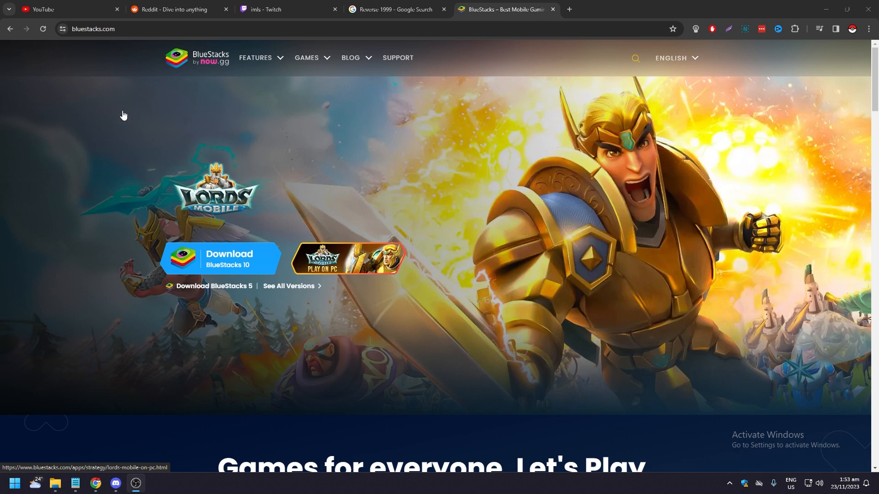
pyautogui.moveTo(114, 64)
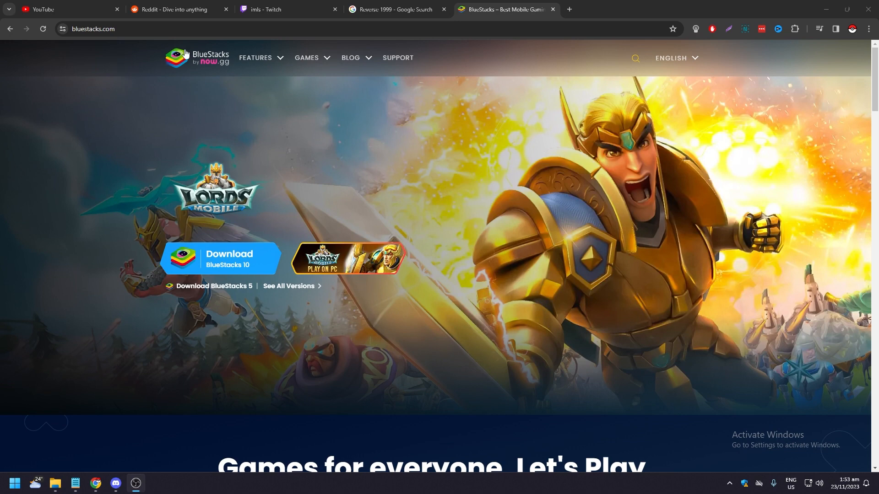
# View the Reverse: 1999 Google results, then return to the BlueStacks homepage
pyautogui.click(395, 9)
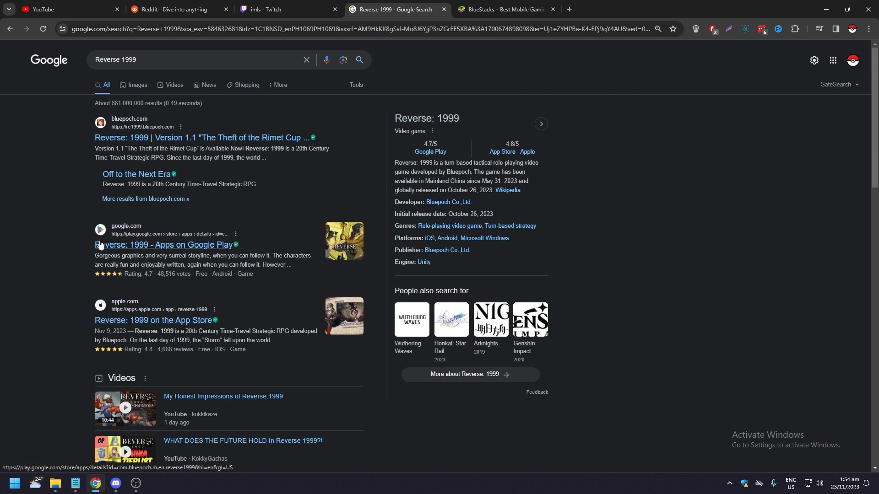
pyautogui.moveTo(139, 320)
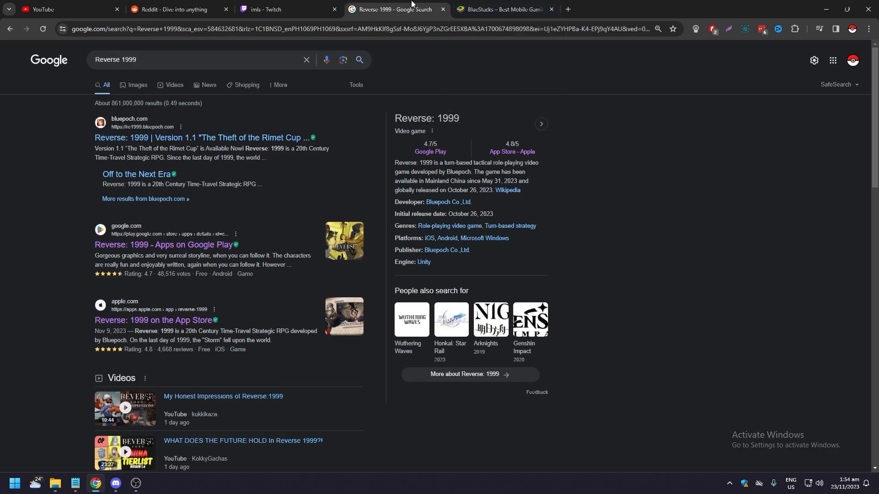
pyautogui.click(500, 9)
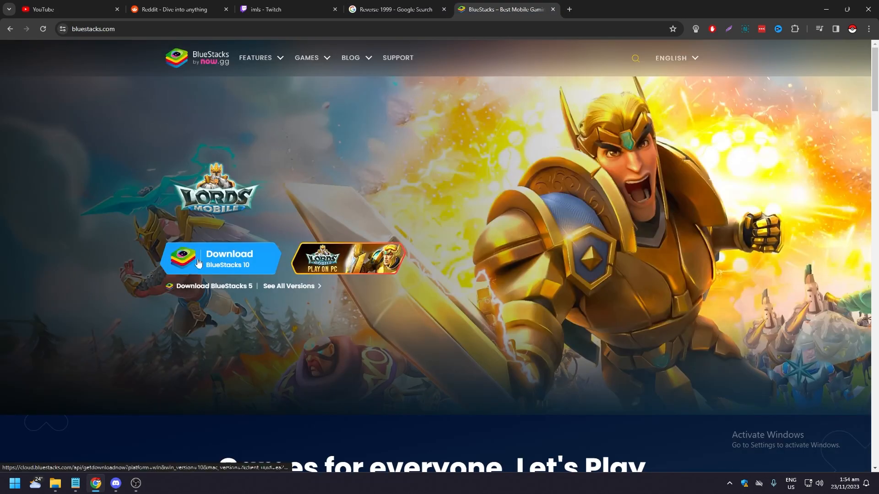
# Download the BlueStacks 10 installer and confirm it in the download history panel
pyautogui.click(222, 259)
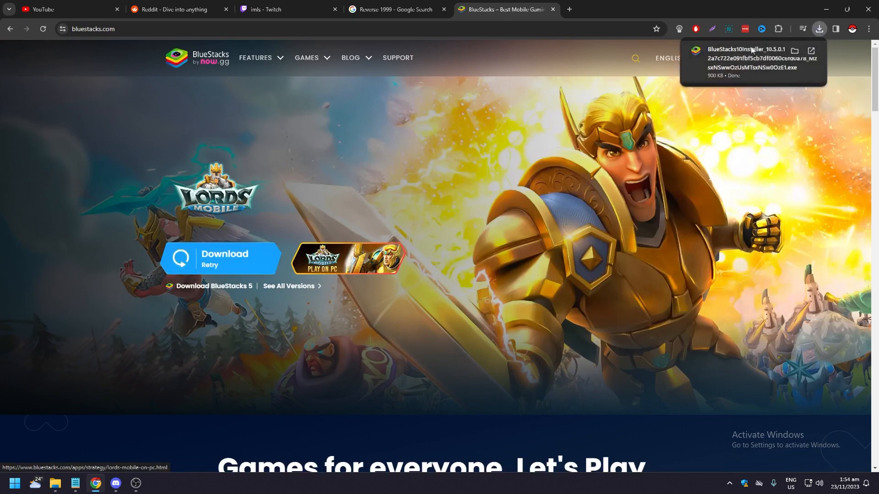
pyautogui.click(820, 28)
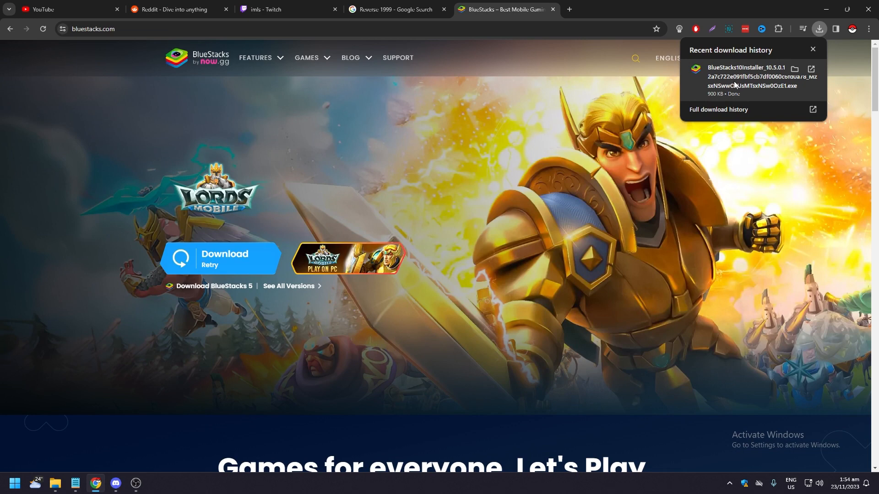
pyautogui.moveTo(812, 51)
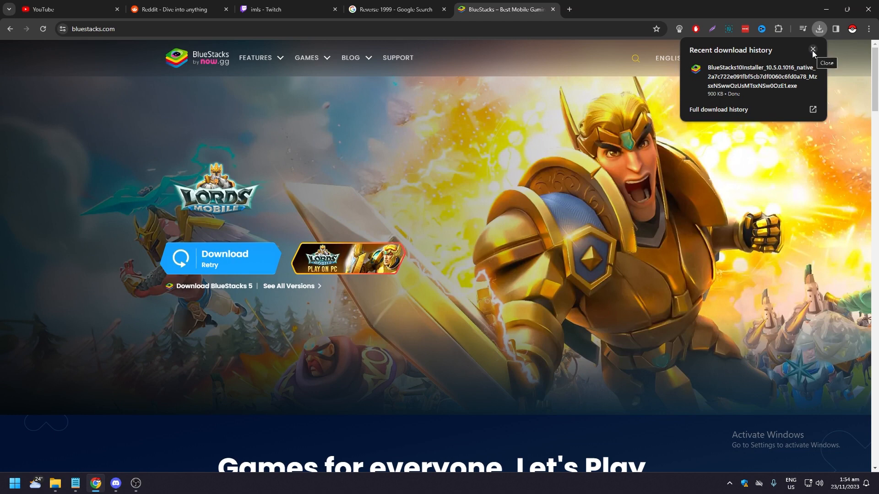
pyautogui.click(256, 58)
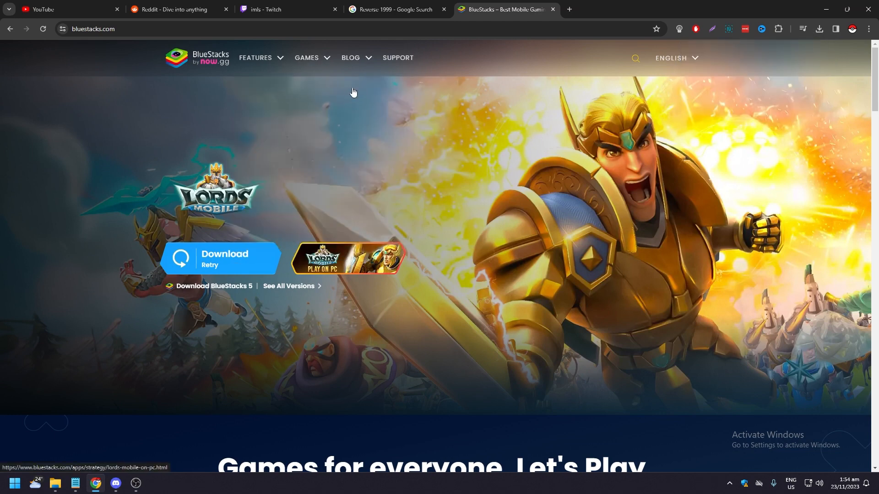
# Search the Games catalogue for 'Reverse 1999' and click Play Reverse: 1999 on PC
pyautogui.click(307, 58)
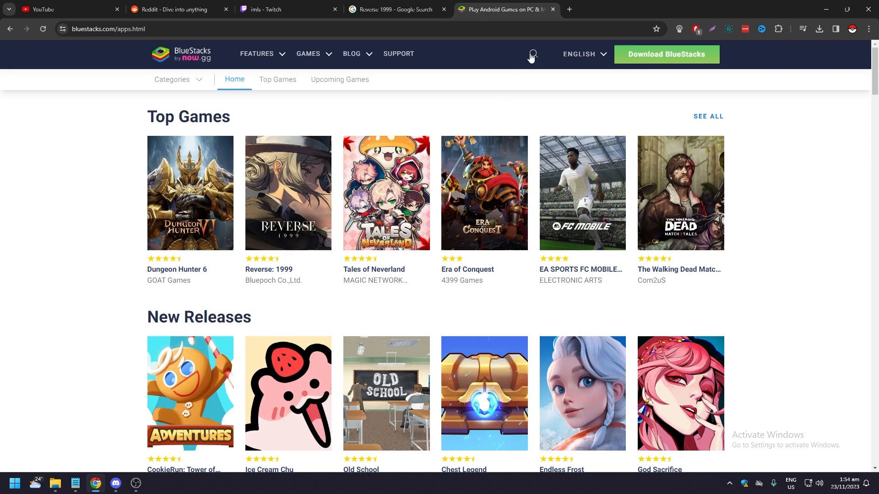
pyautogui.click(531, 55)
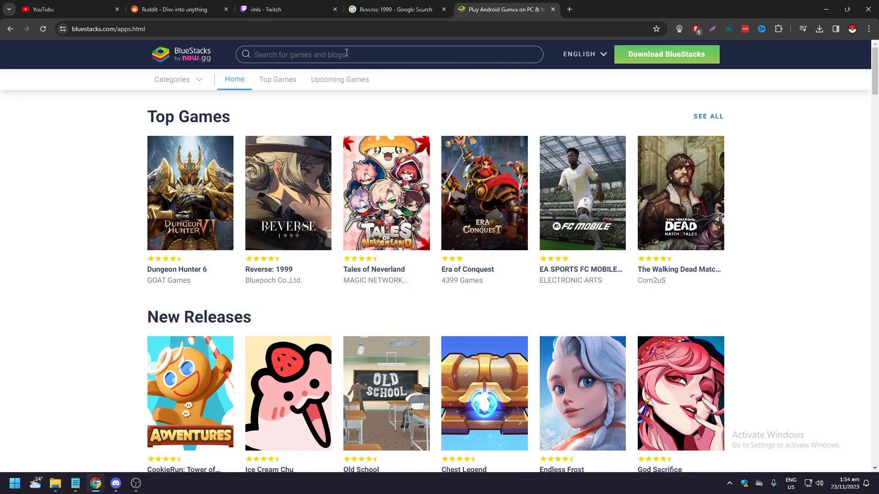
pyautogui.write('Reverse 1999')
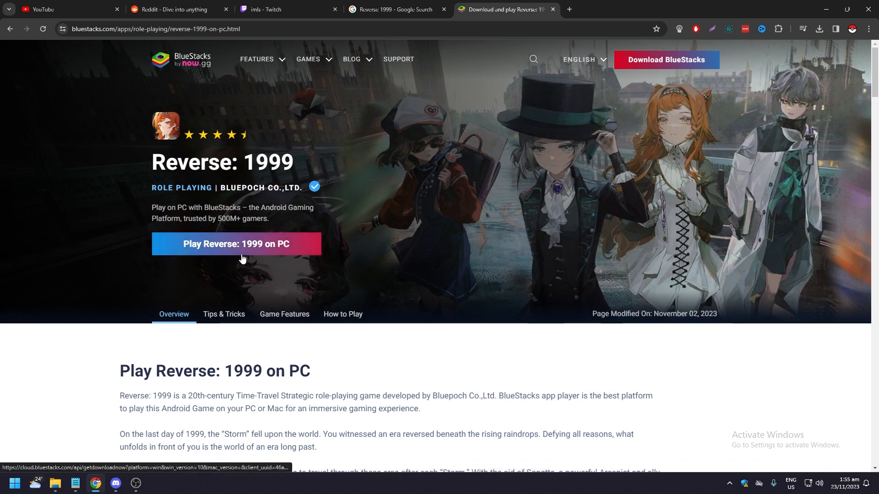
pyautogui.click(235, 244)
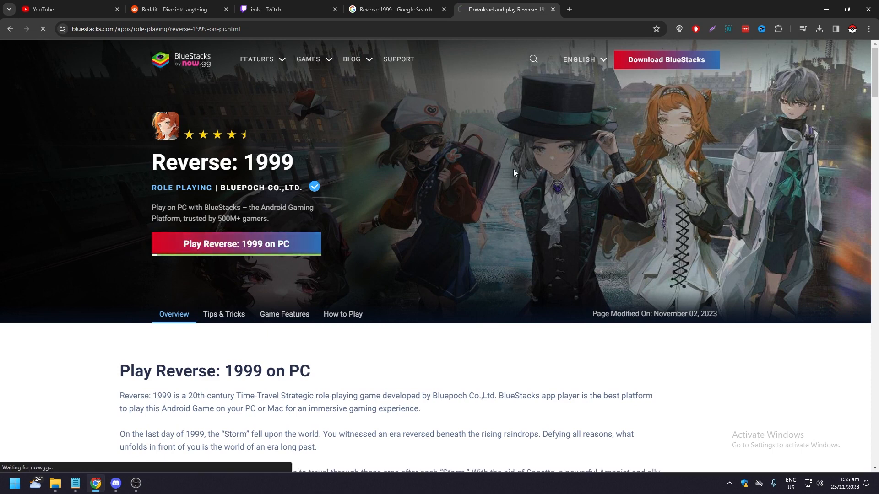